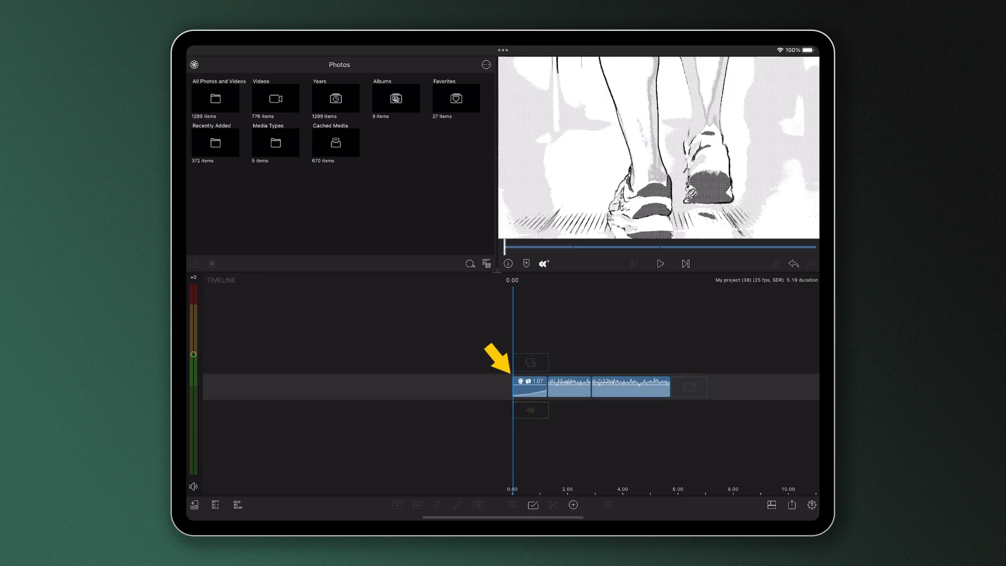
Select the stylized first clip in the timeline to copy its attributes.
click(531, 387)
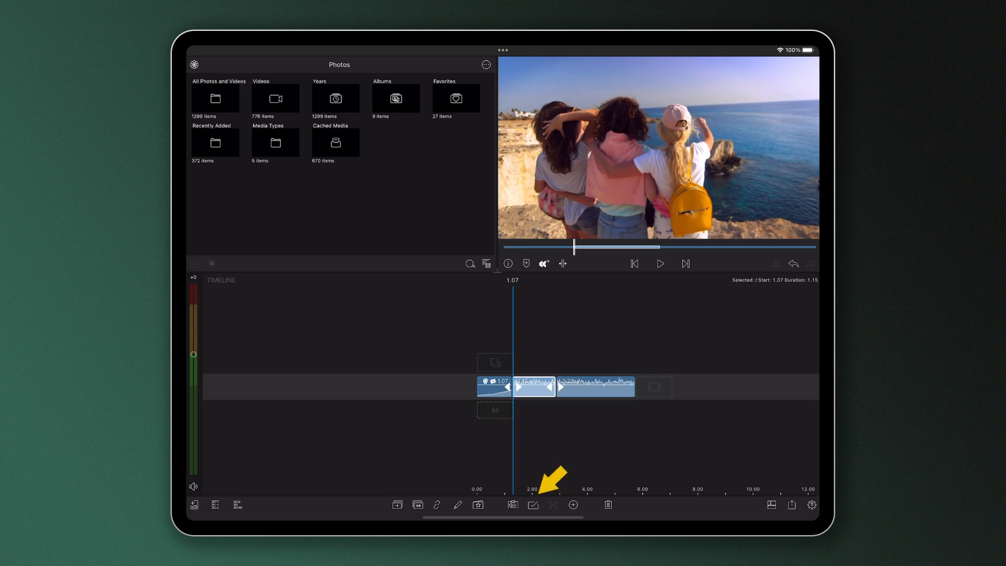
Enable Multi-Select and add the third clip to the selection.
click(532, 504)
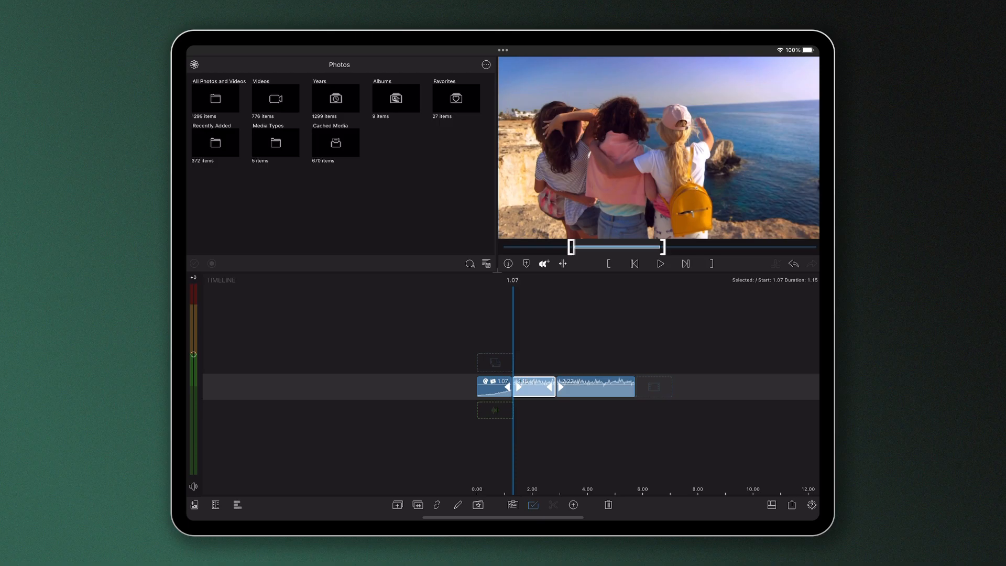
click(593, 387)
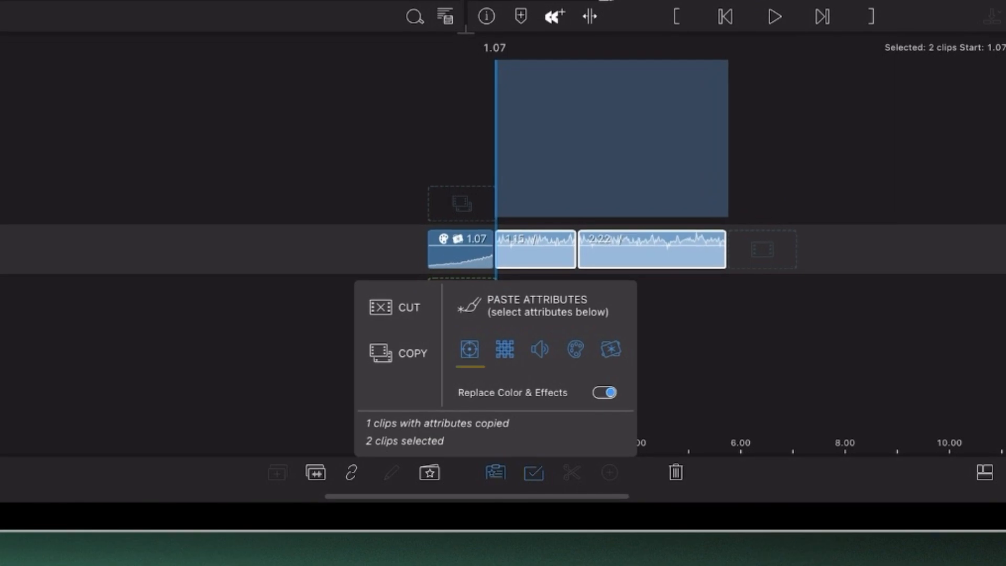
click(504, 350)
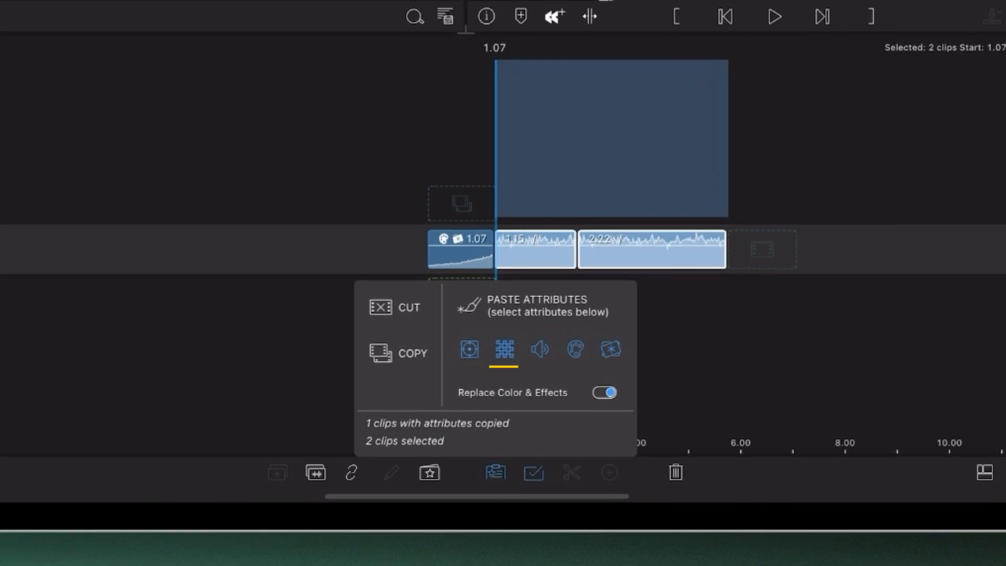
click(540, 350)
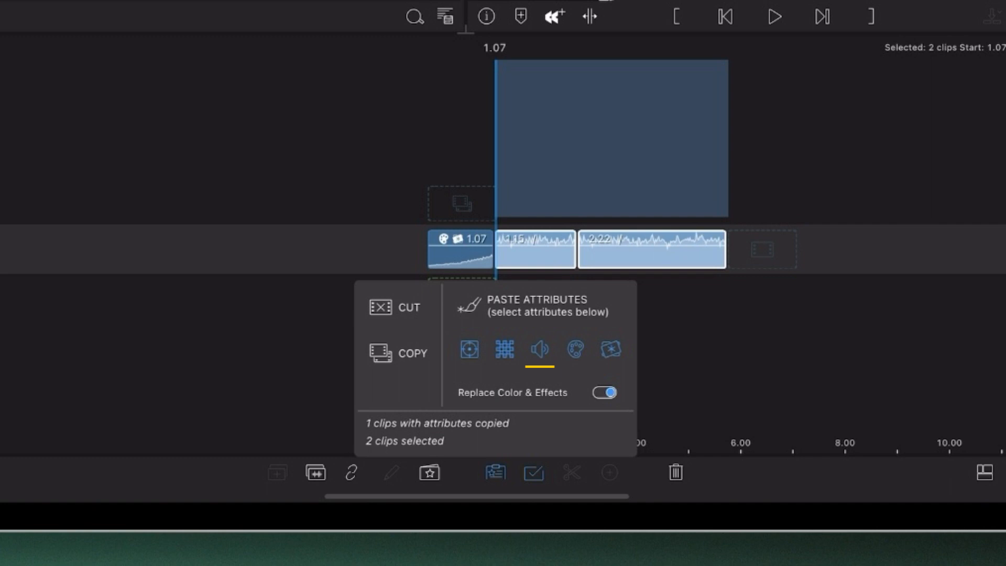
click(574, 349)
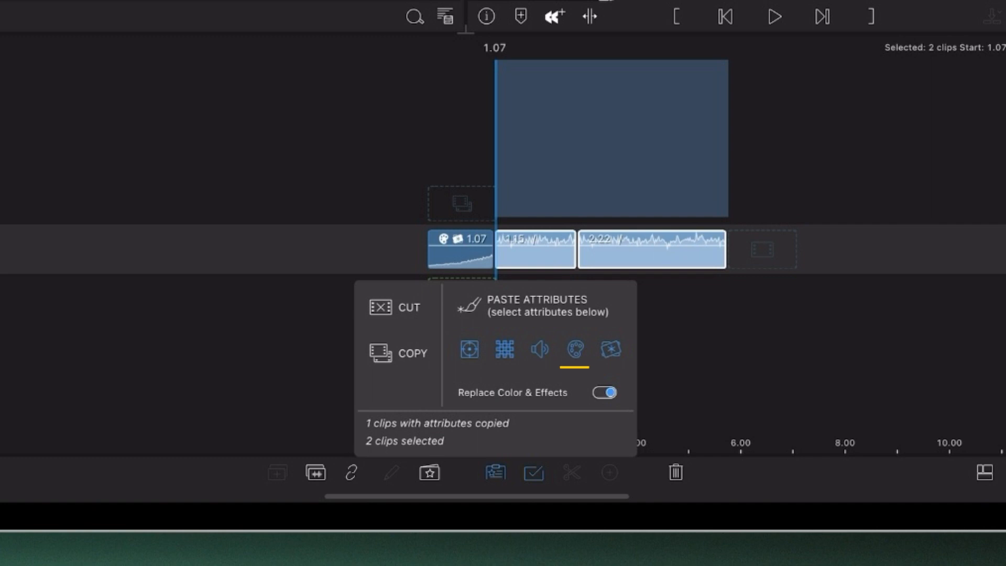
click(610, 350)
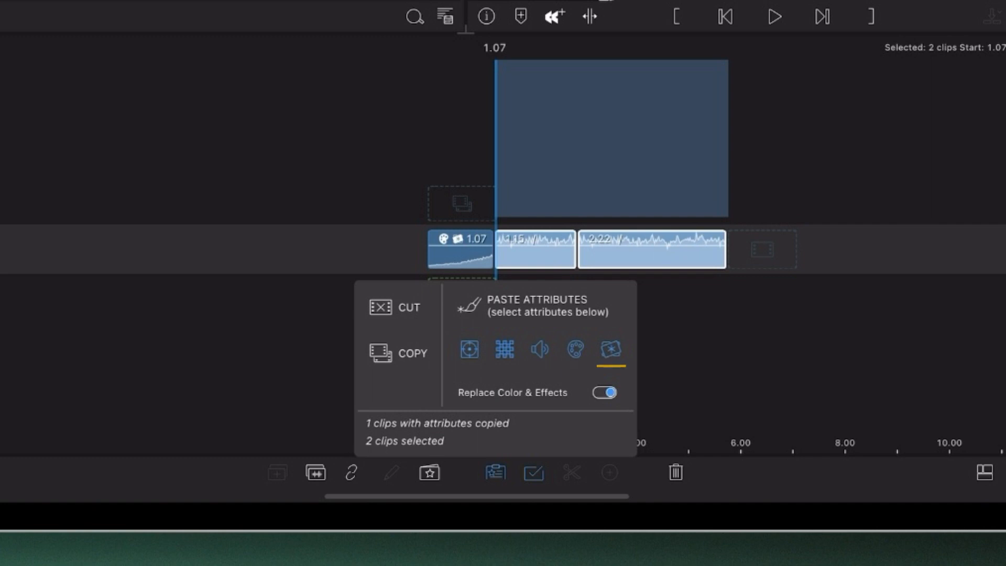